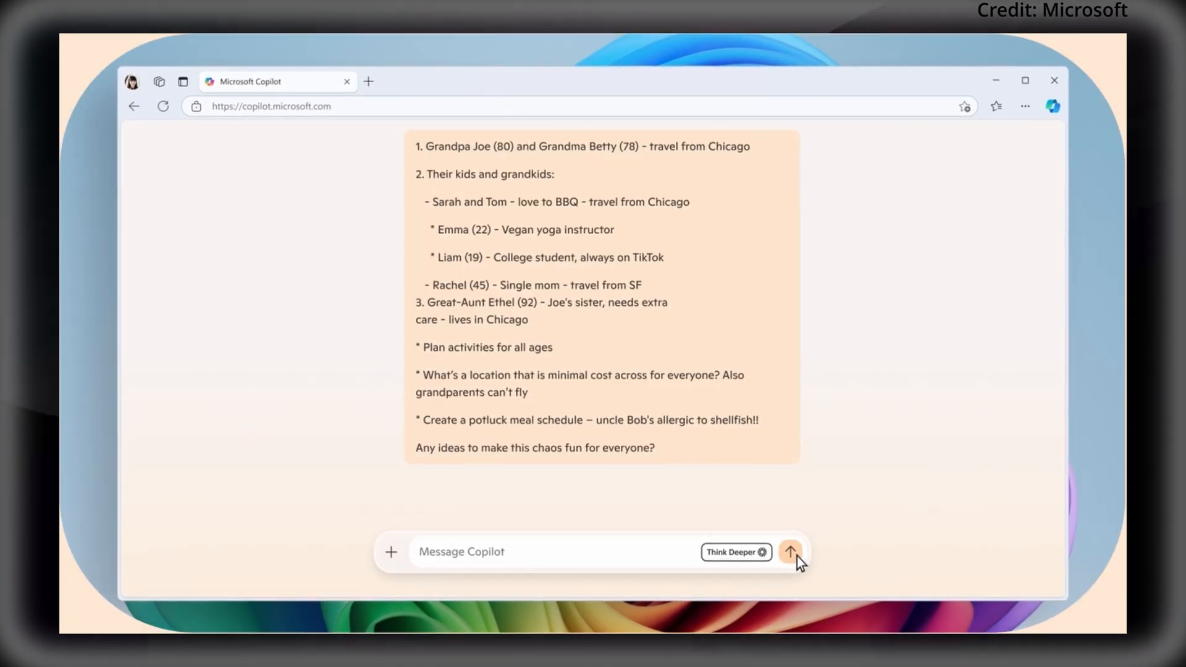
# Step: Submit the family reunion planning prompt to Microsoft Copilot with Think Deeper enabled
pyautogui.click(790, 552)
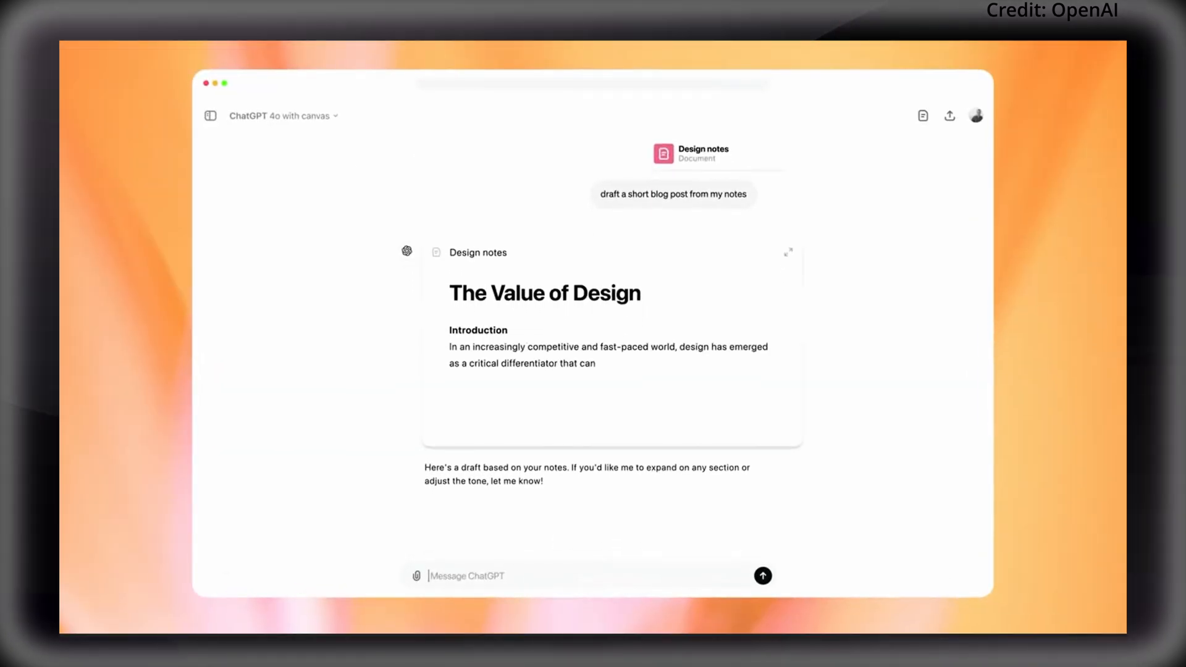
# Step: Open the Design notes draft in canvas and apply the suggested Acme Co. brand example
pyautogui.click(787, 251)
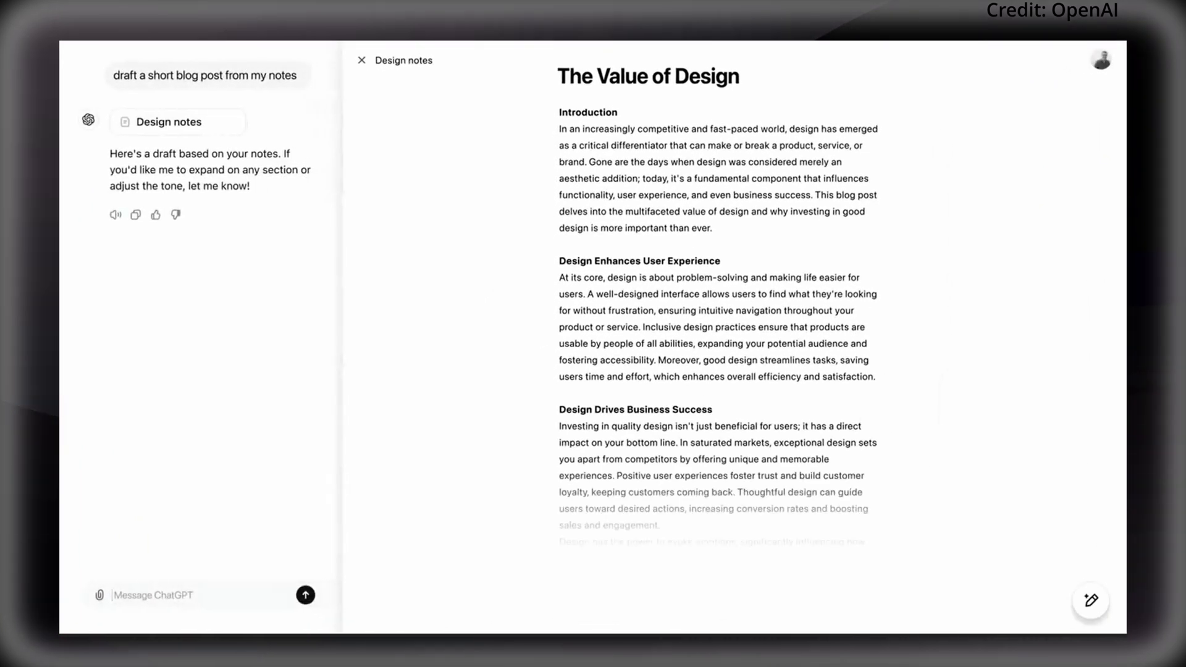
pyautogui.click(1090, 600)
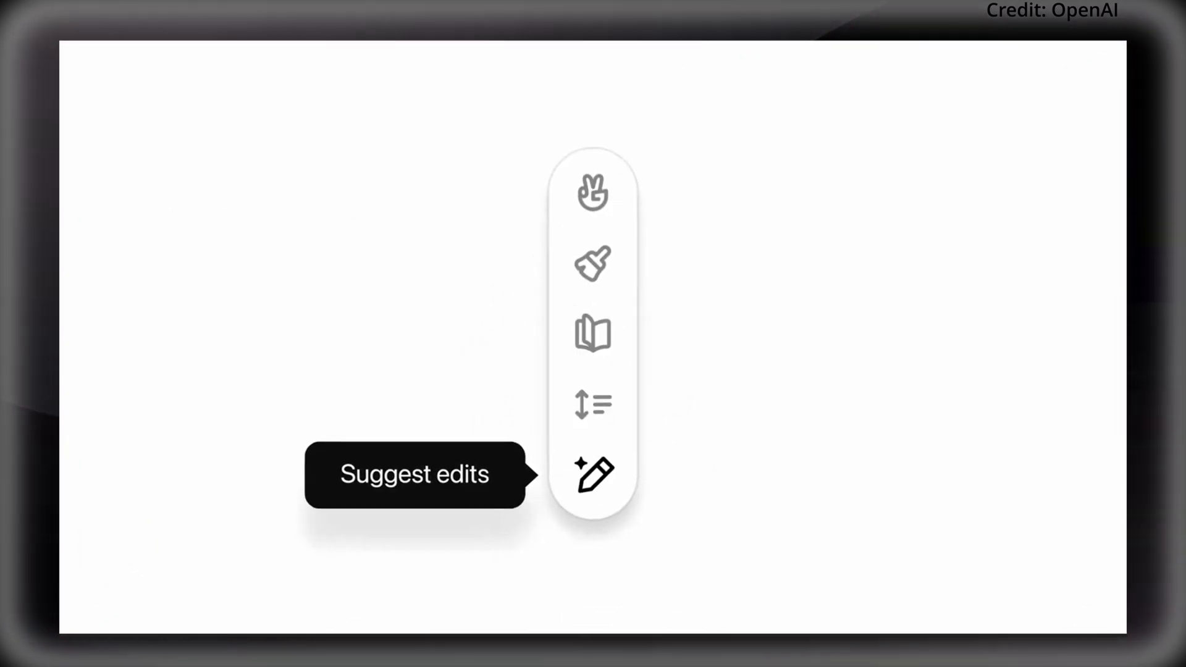
pyautogui.moveTo(593, 333)
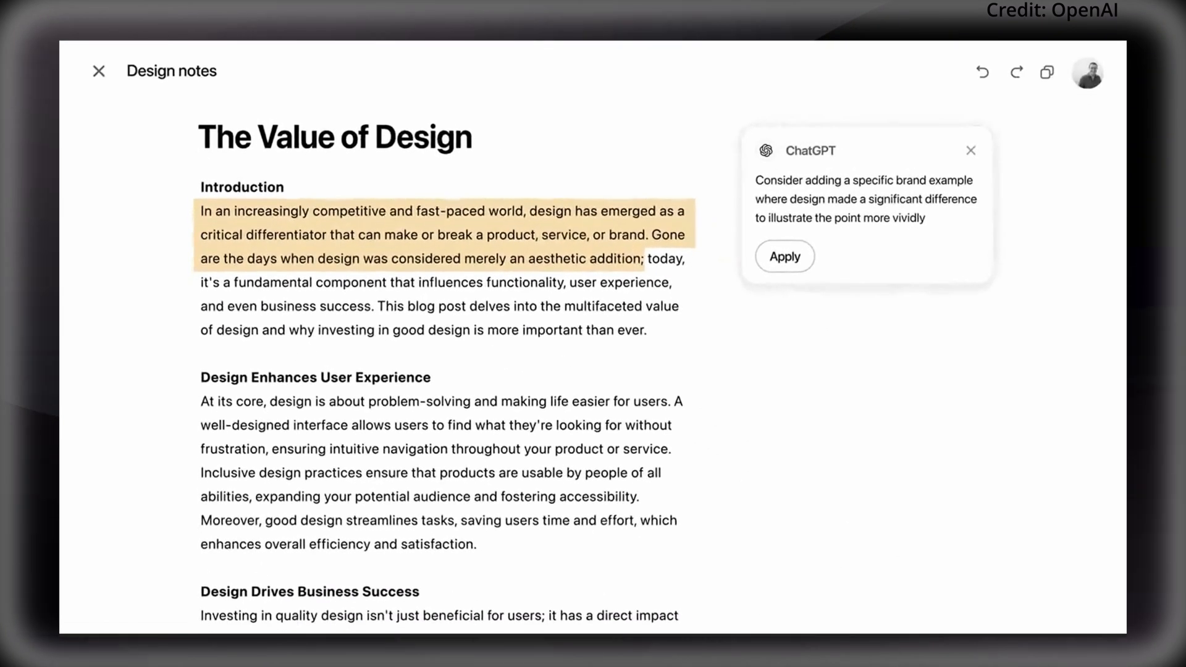
pyautogui.click(970, 149)
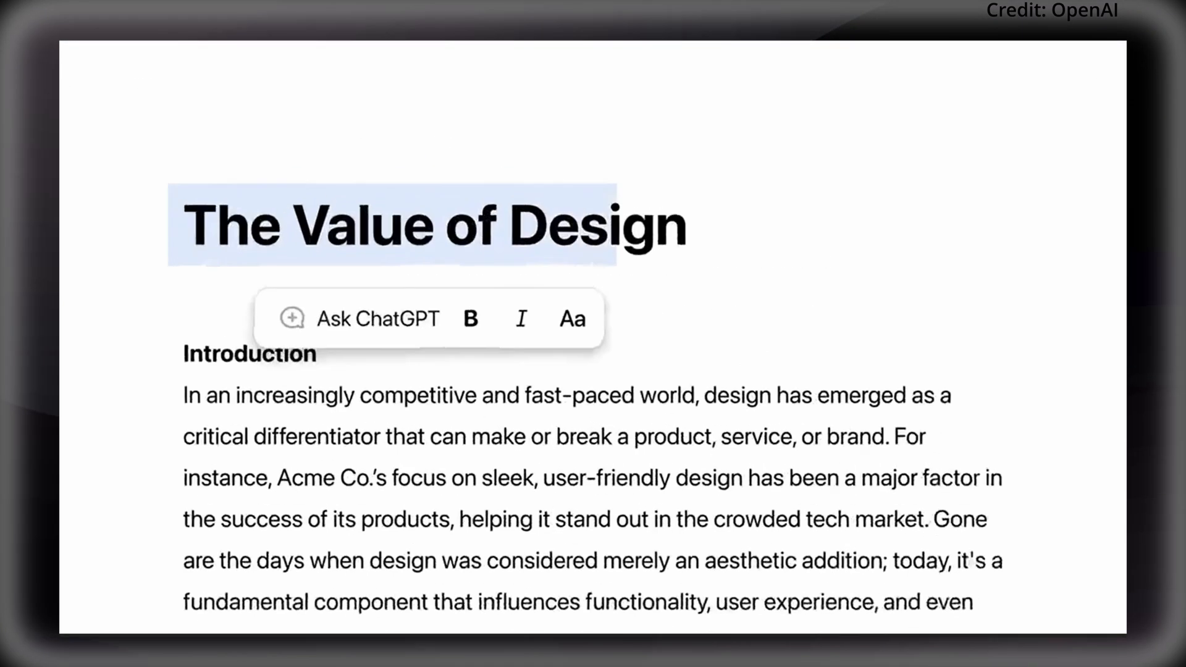
# Step: Retitle the post 'Design: The Differentiator Your Brand Can't Ignore' and set College reading level
pyautogui.click(377, 317)
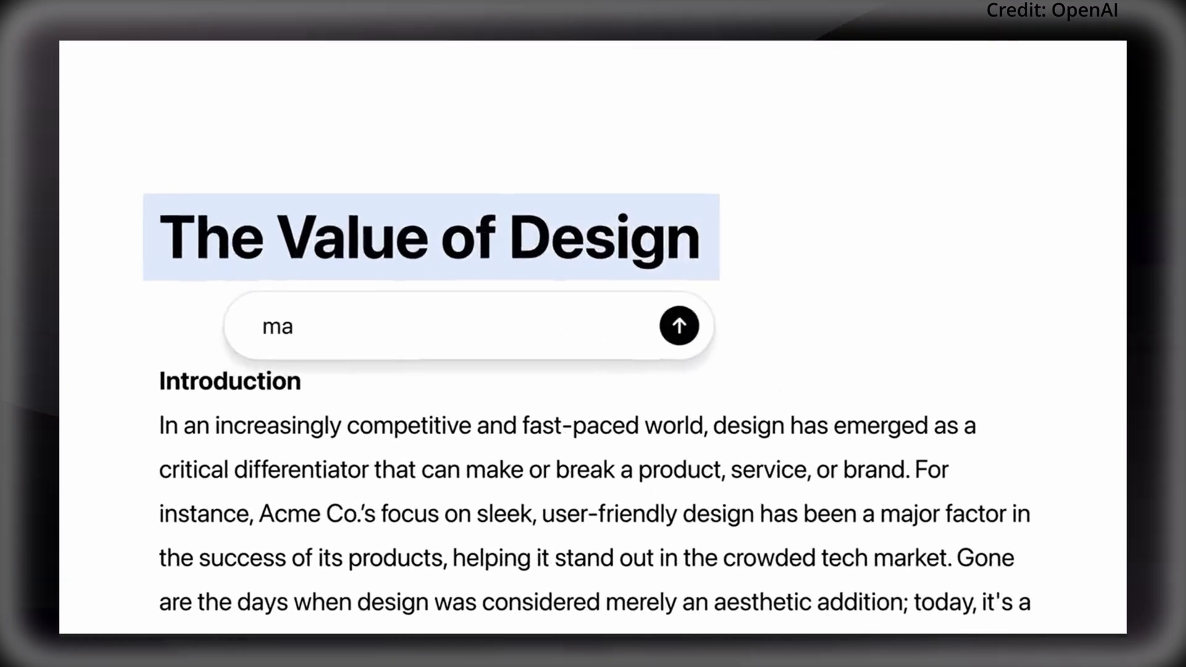
pyautogui.click(679, 326)
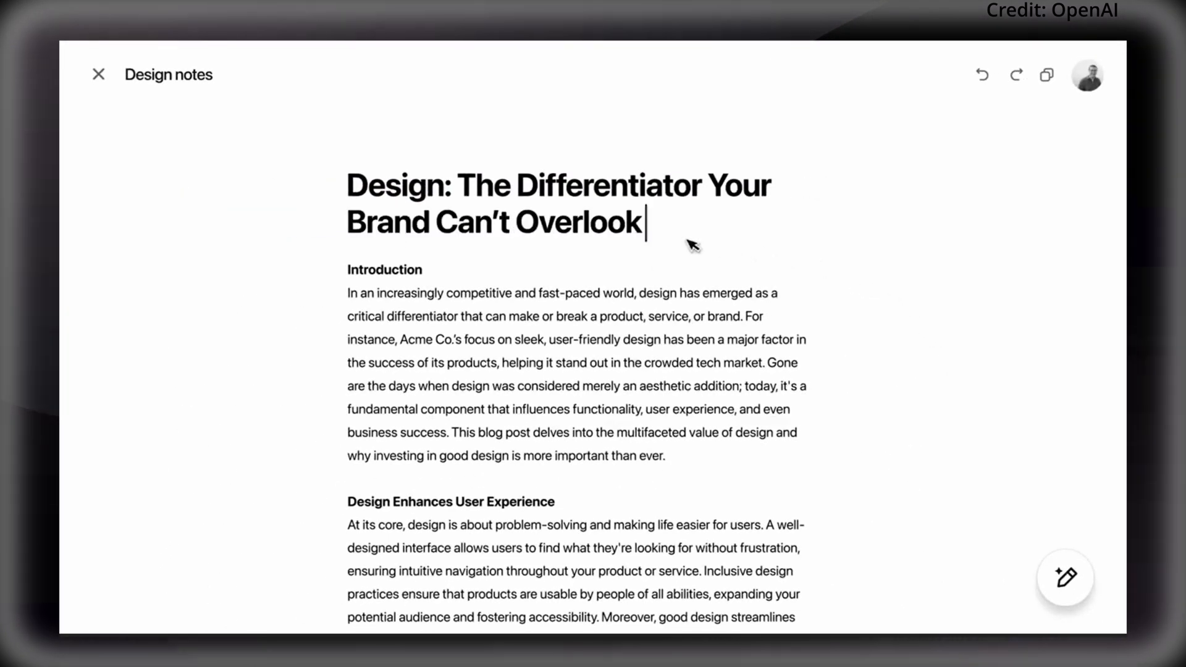
pyautogui.write('Ignore')
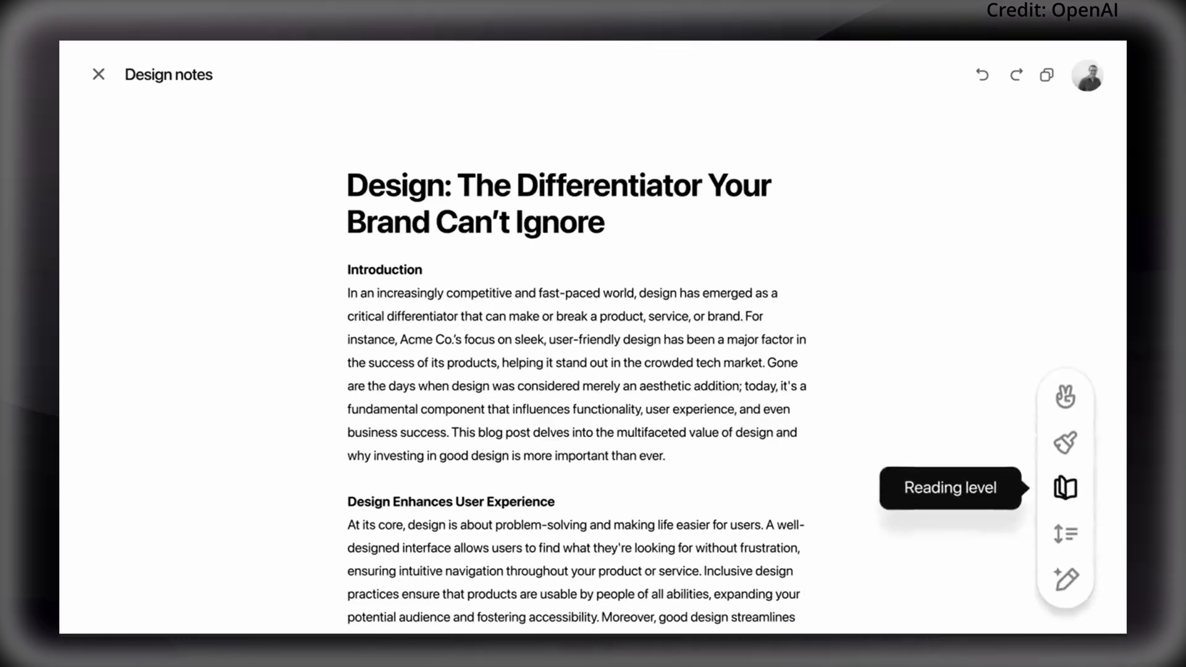
pyautogui.click(1065, 488)
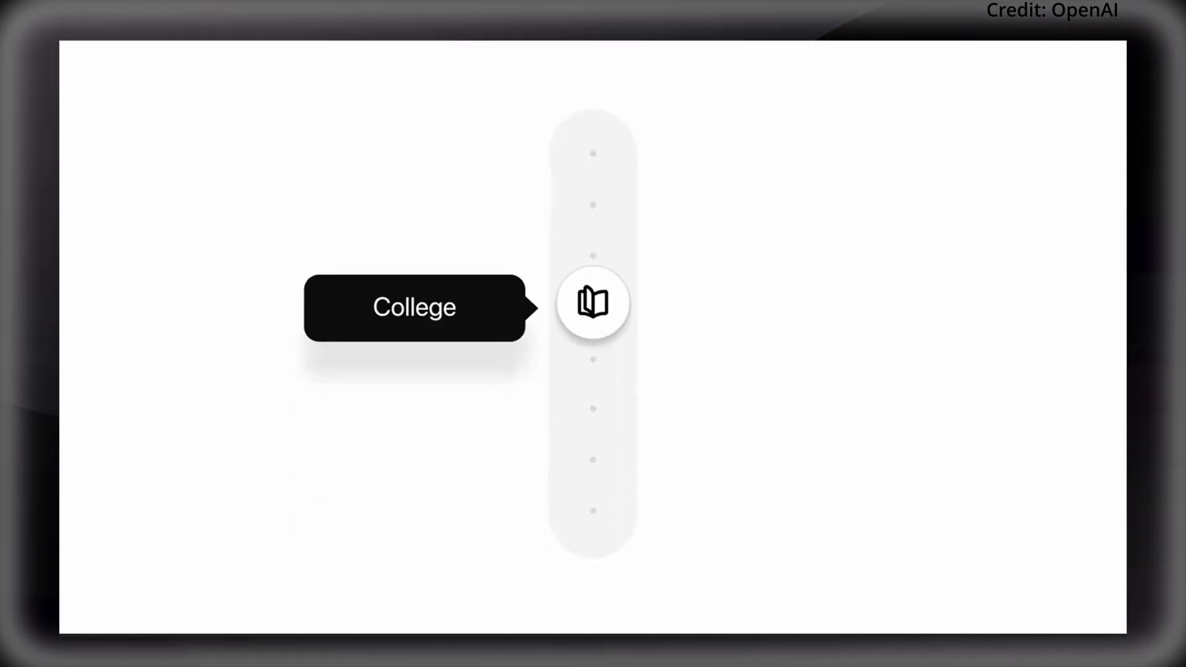
pyautogui.click(594, 302)
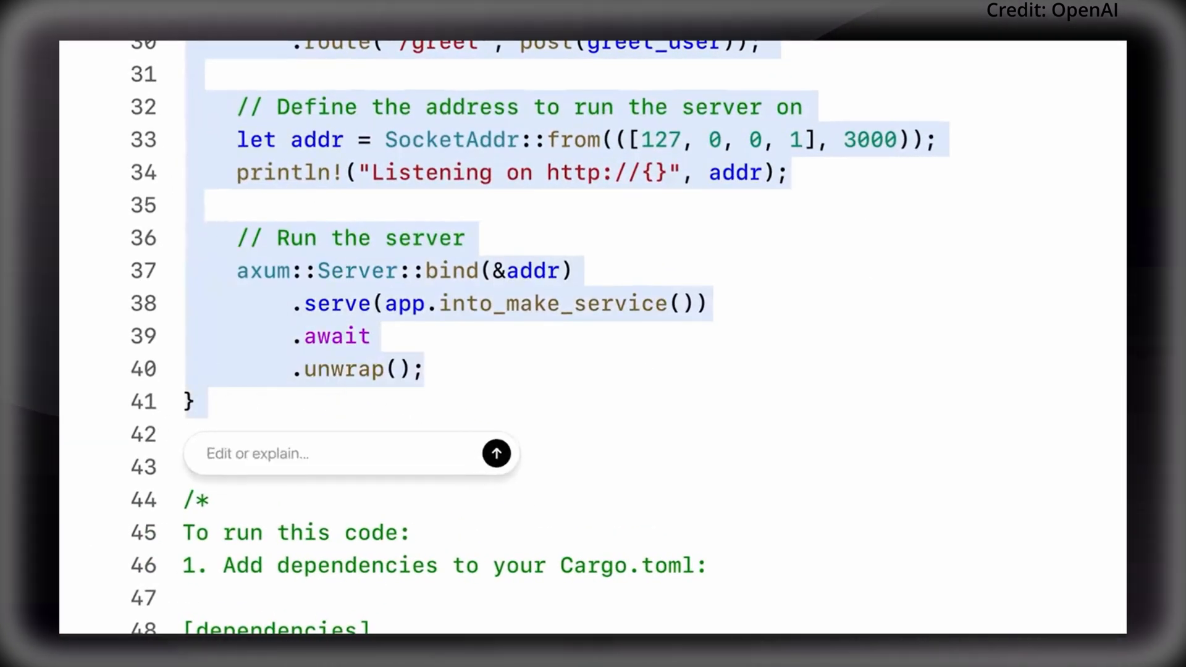
# Step: Add signup and login routes to the Rust server, accept the credential-logging fix, then review code
pyautogui.write('add routes for signup and login')
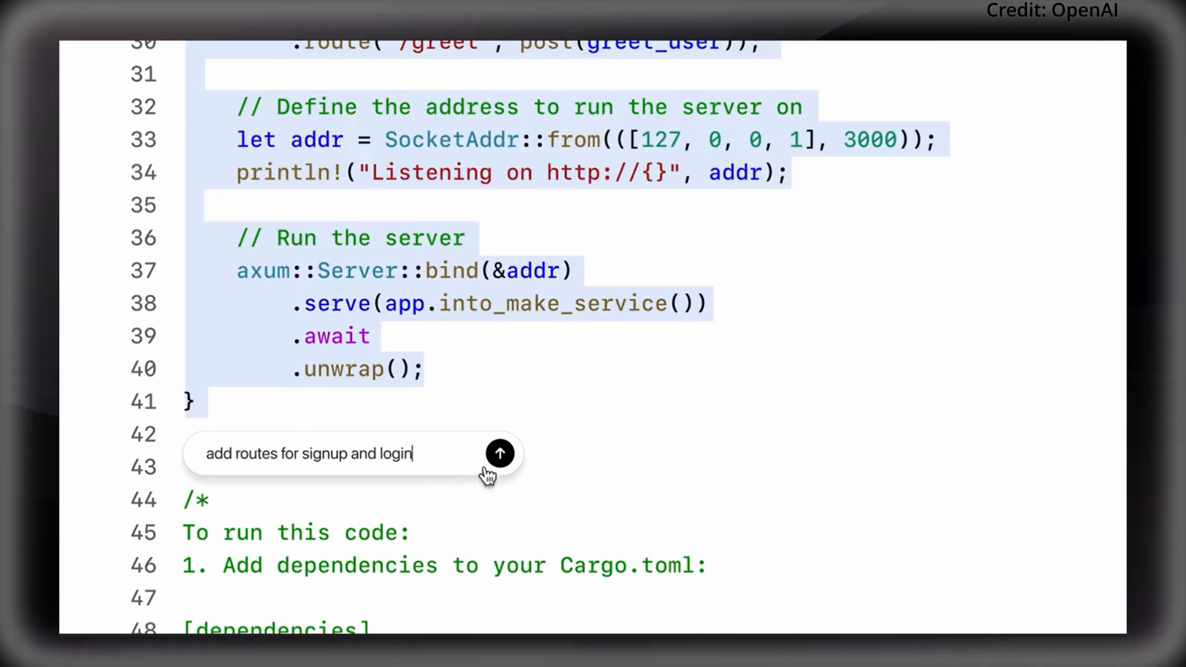
pyautogui.click(500, 453)
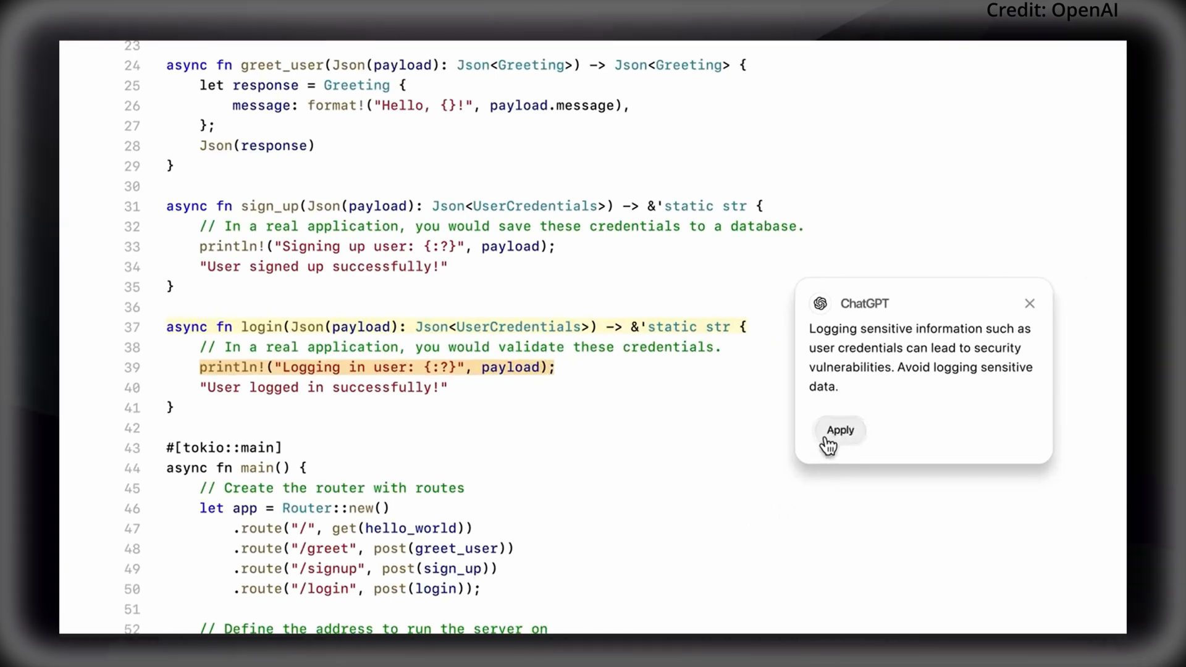
pyautogui.click(839, 430)
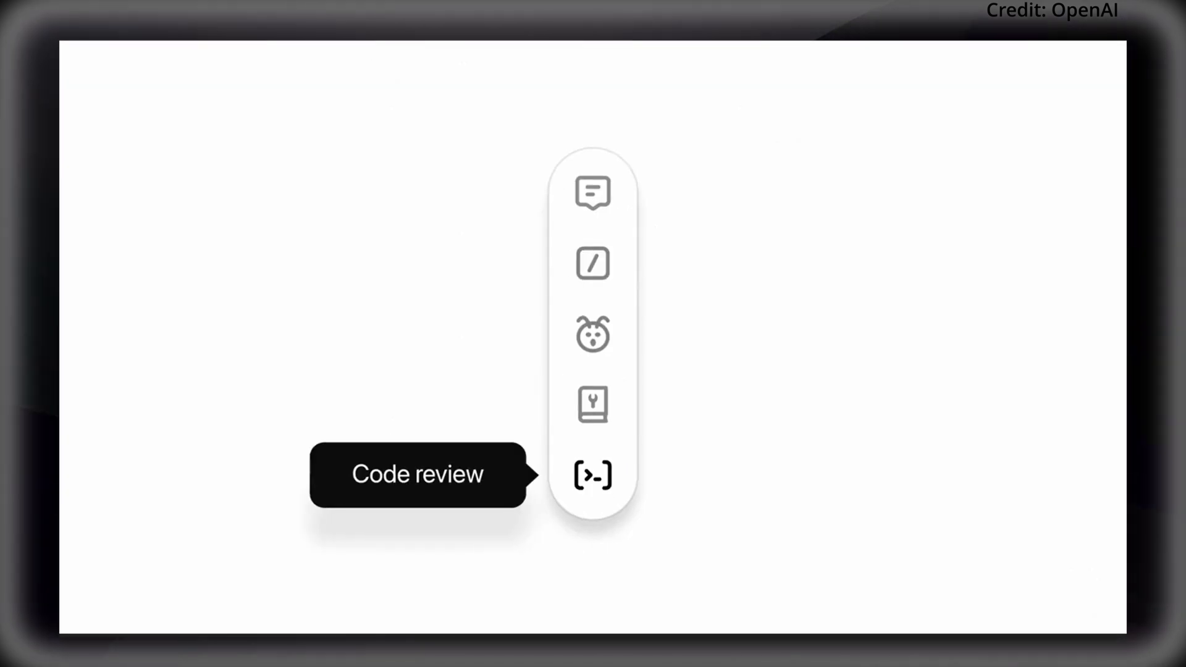
pyautogui.click(593, 475)
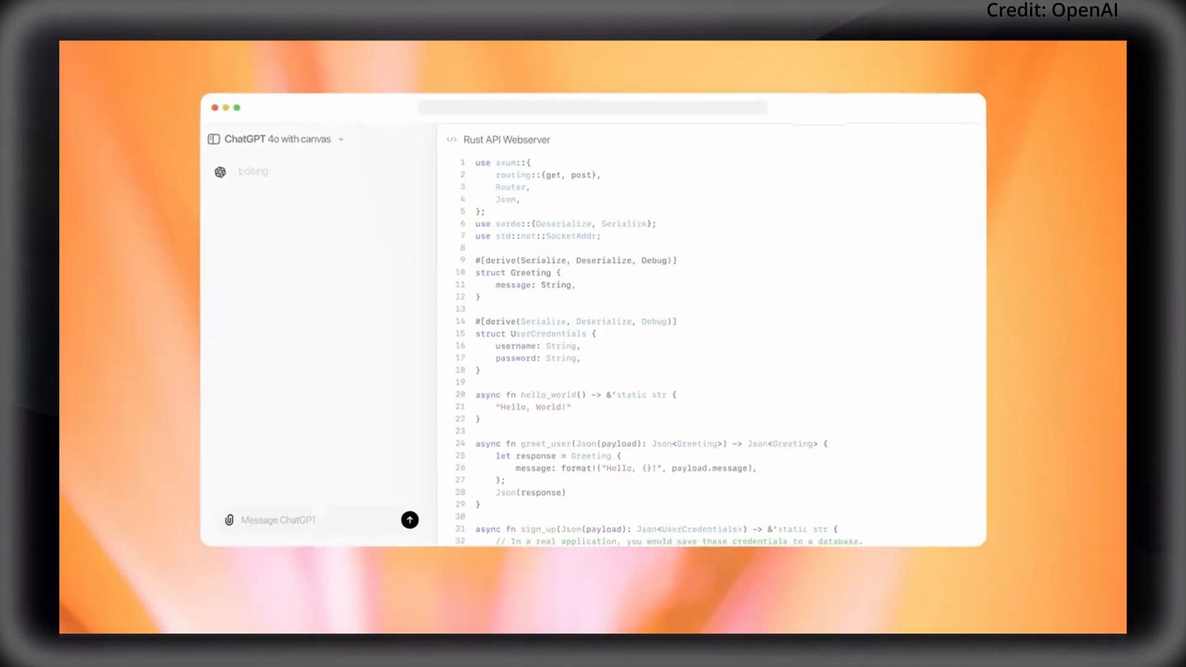